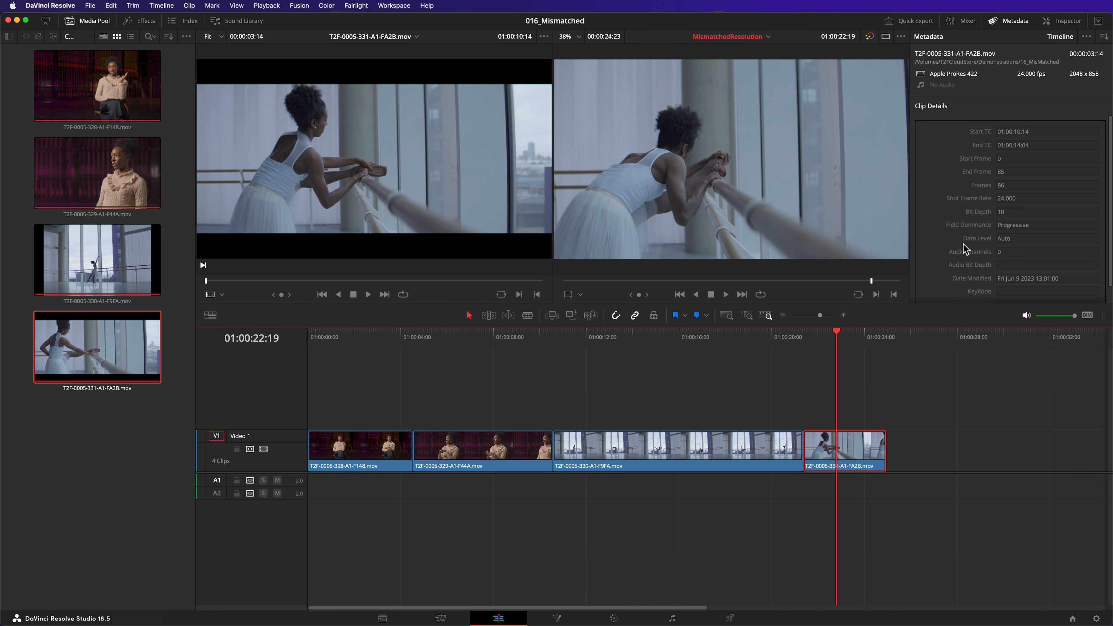
# Step: Show the last clip's Video transform controls in the Inspector instead of its metadata
pyautogui.click(1068, 21)
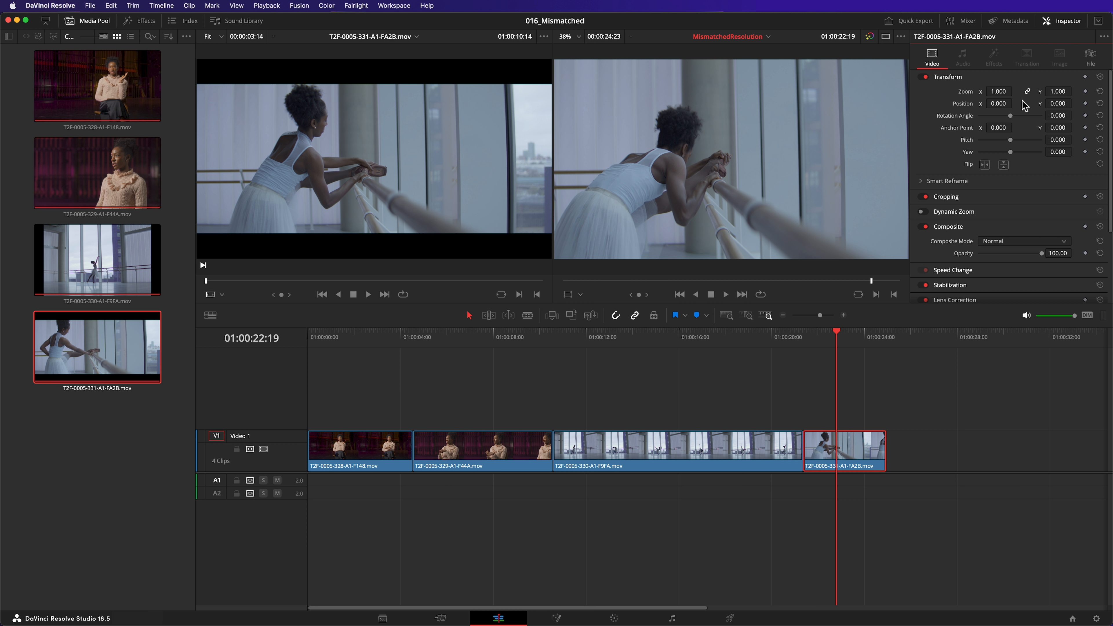